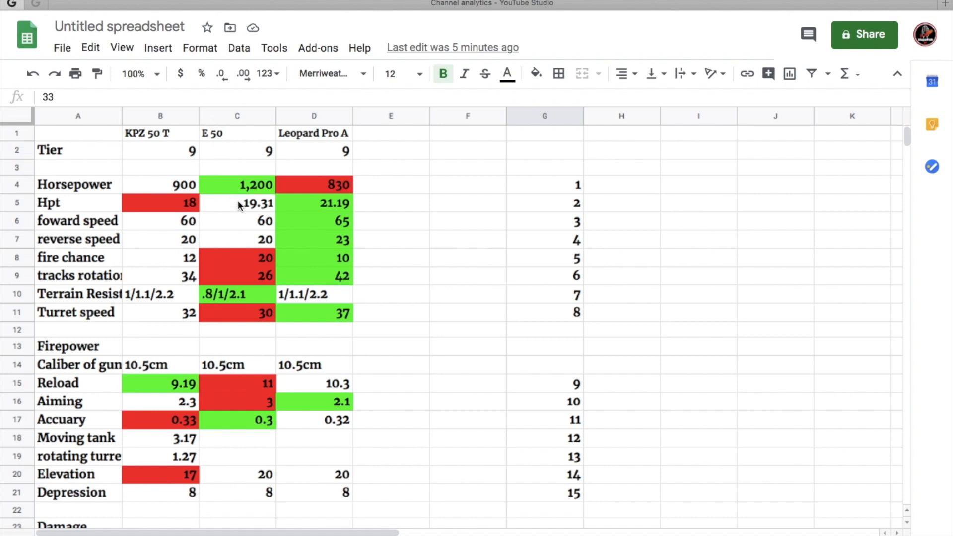
pyautogui.moveTo(121, 250)
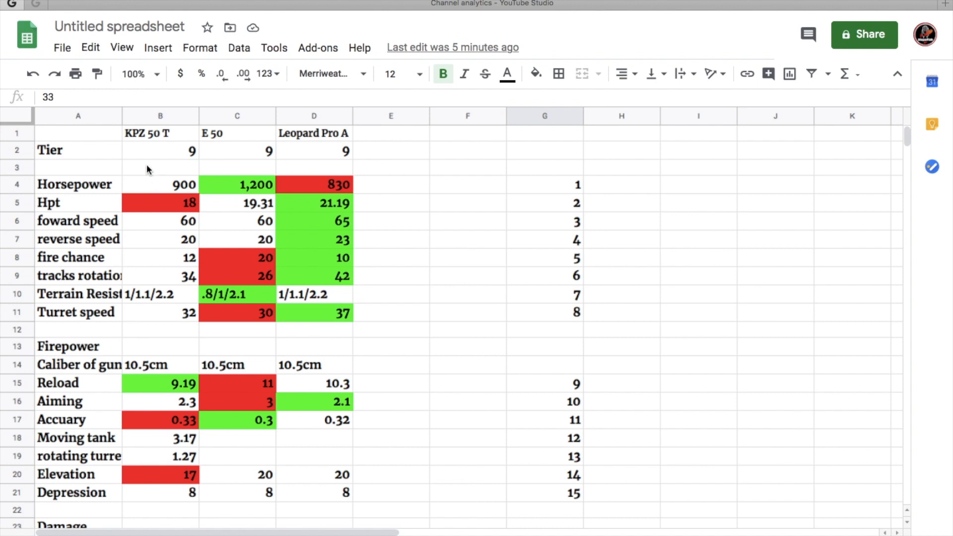
pyautogui.moveTo(159, 169)
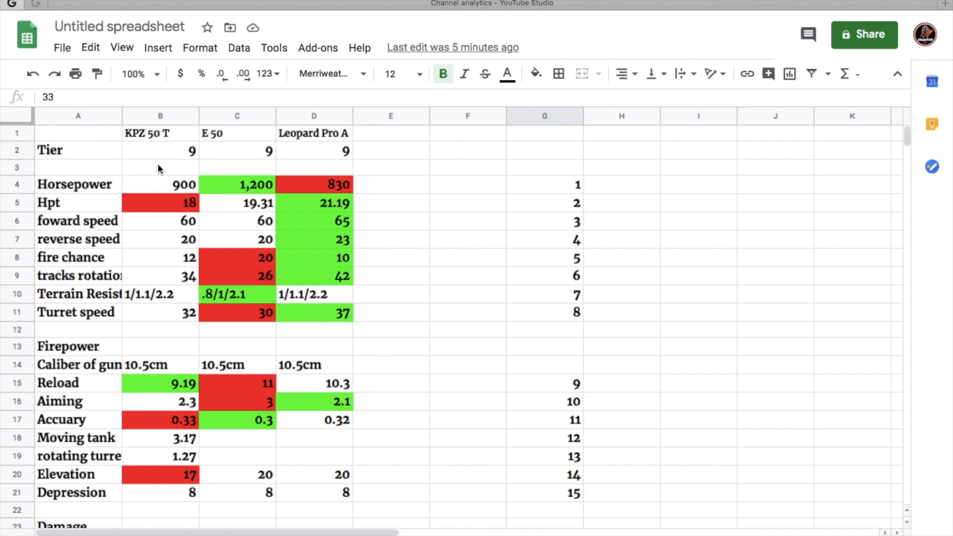
pyautogui.moveTo(258, 158)
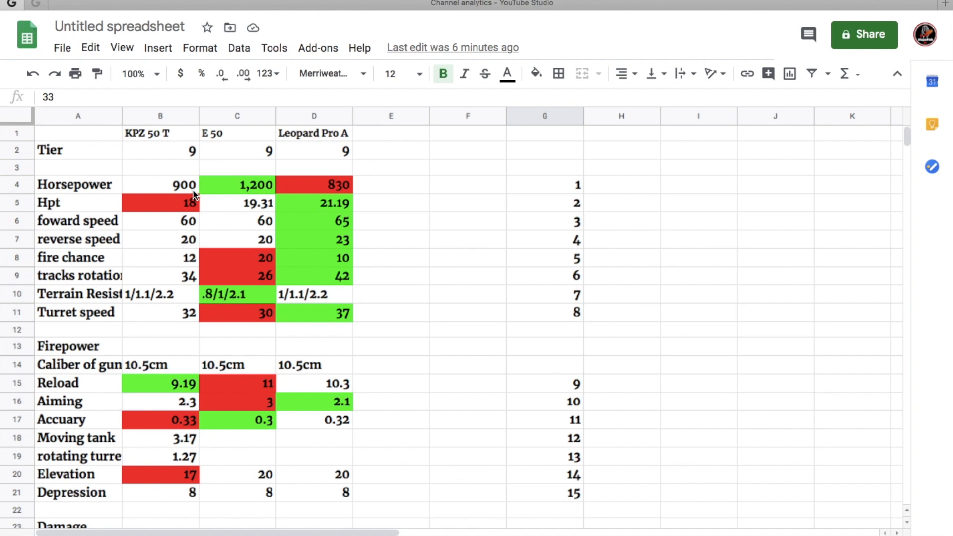
pyautogui.moveTo(241, 281)
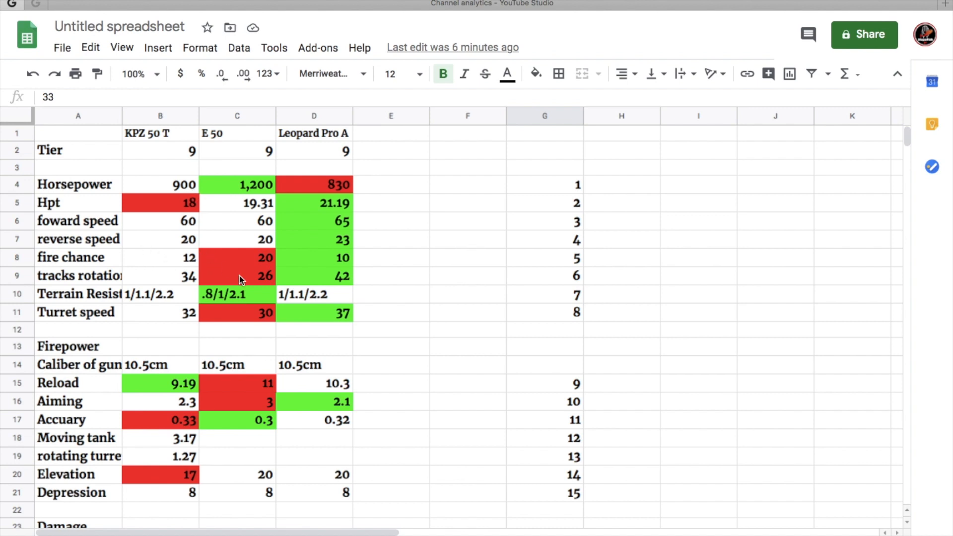
# Advance the Kpz 50 t into open ground and damage the enemy Conqueror to 1,200 HP
pyautogui.scroll(-3)
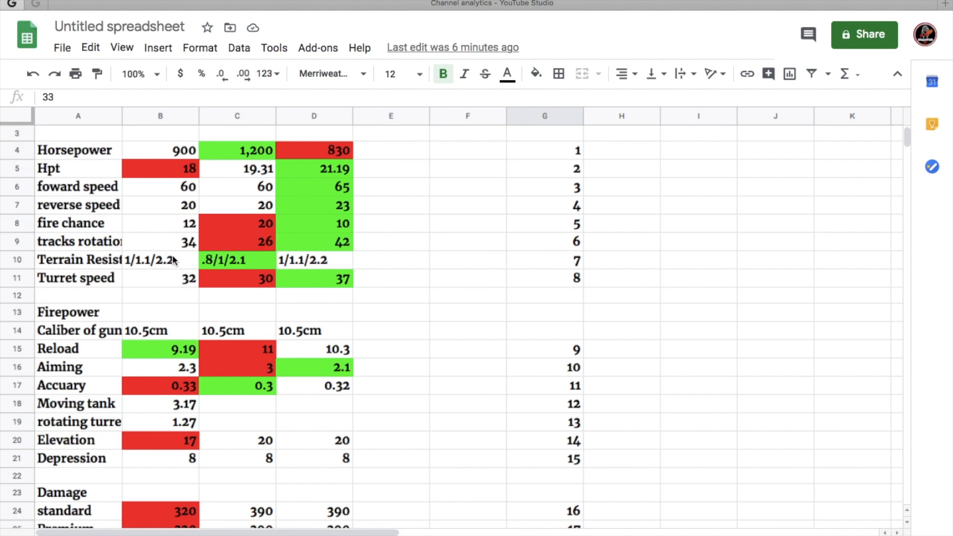
pyautogui.moveTo(197, 264)
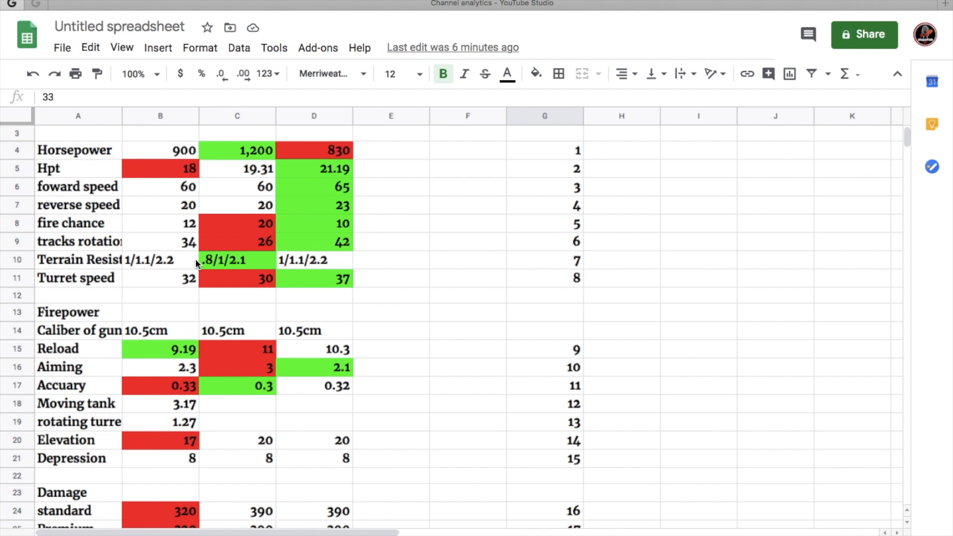
pyautogui.scroll(-3)
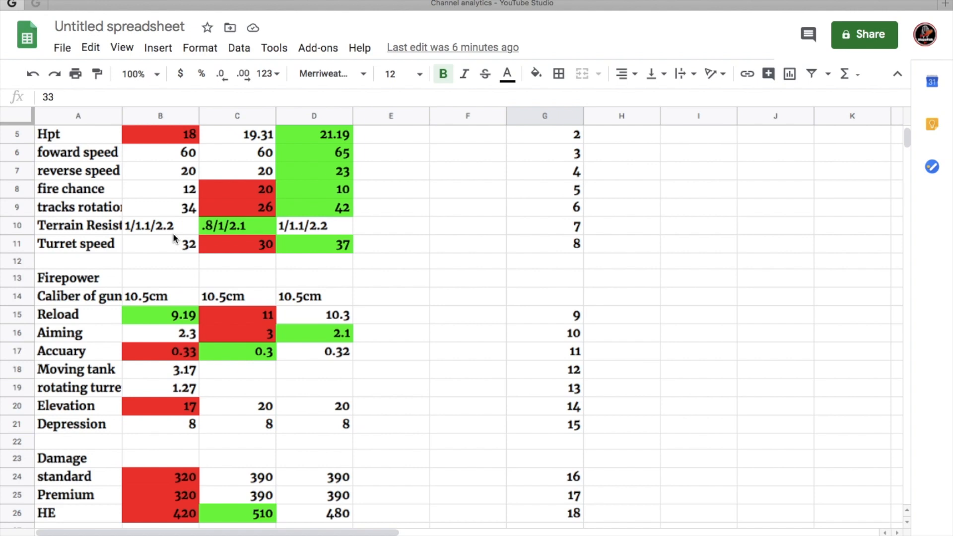
pyautogui.moveTo(177, 253)
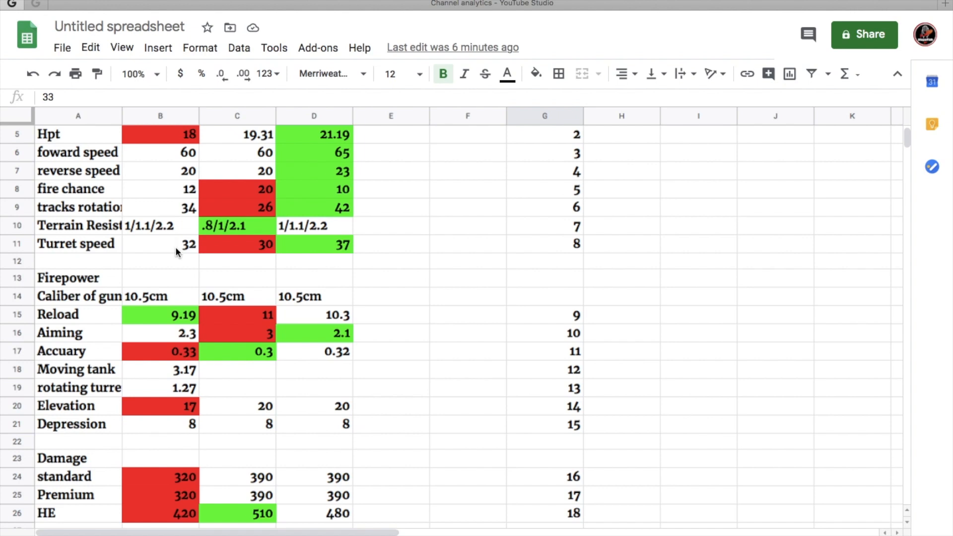
pyautogui.moveTo(276, 243)
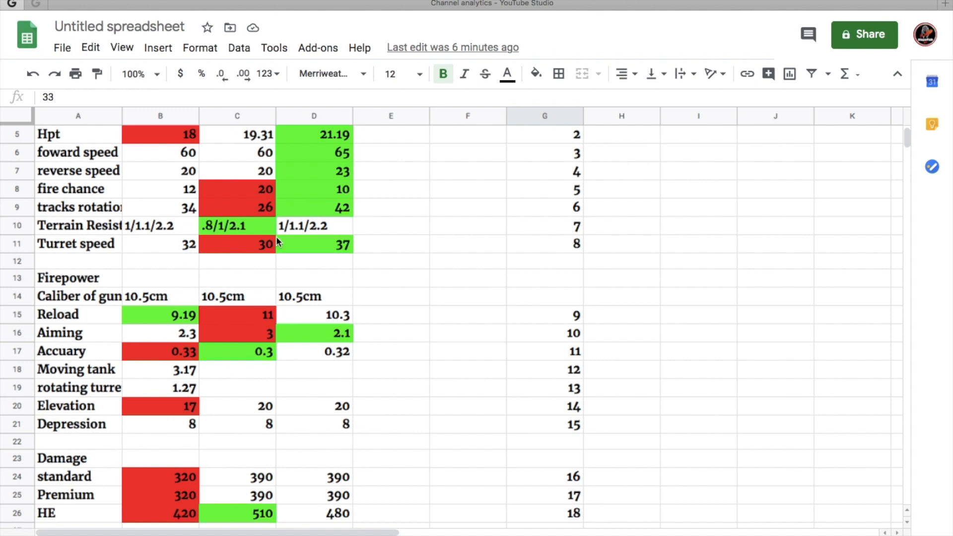
pyautogui.moveTo(321, 261)
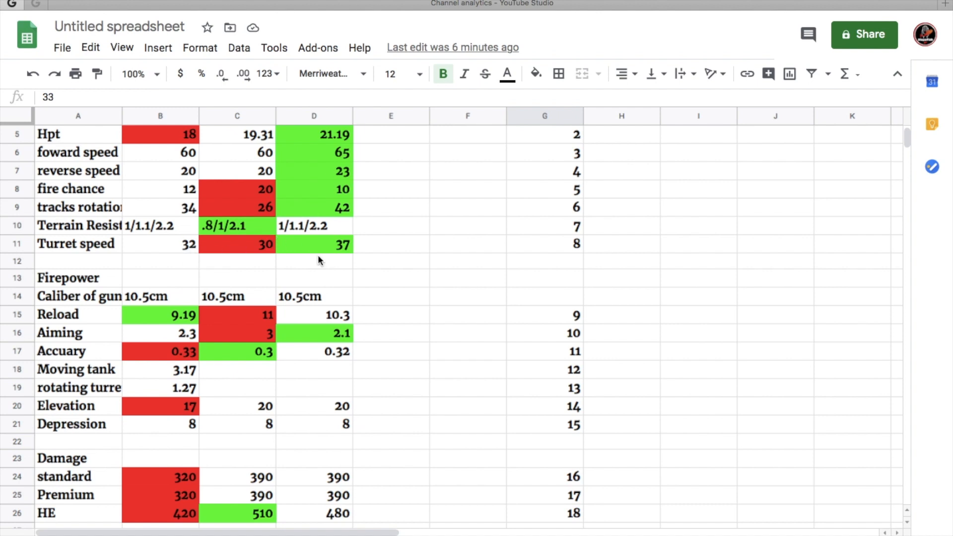
pyautogui.scroll(-3)
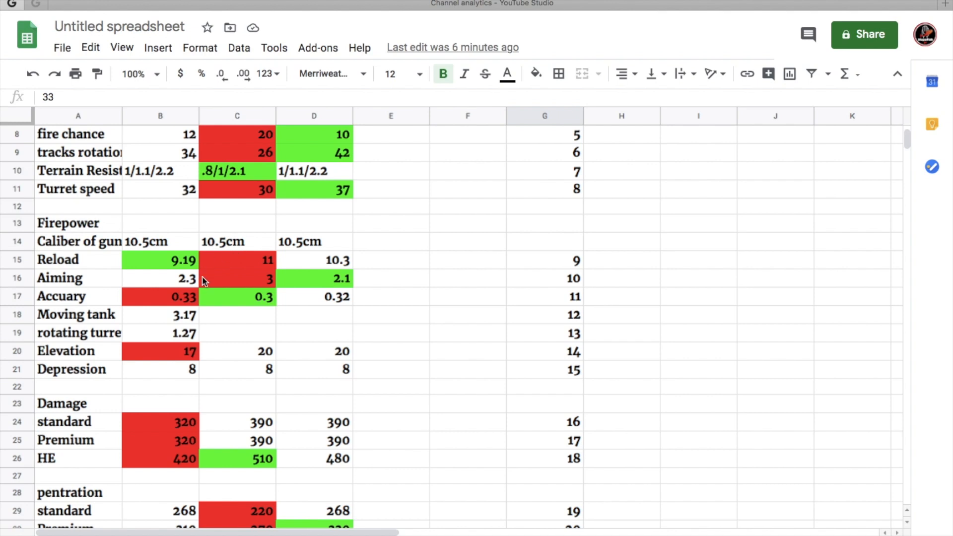
pyautogui.moveTo(219, 290)
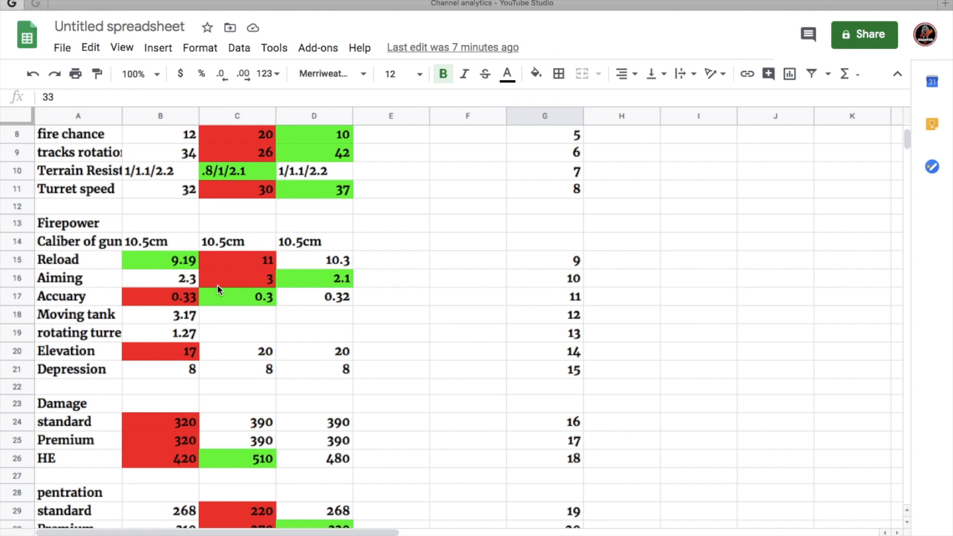
pyautogui.moveTo(246, 320)
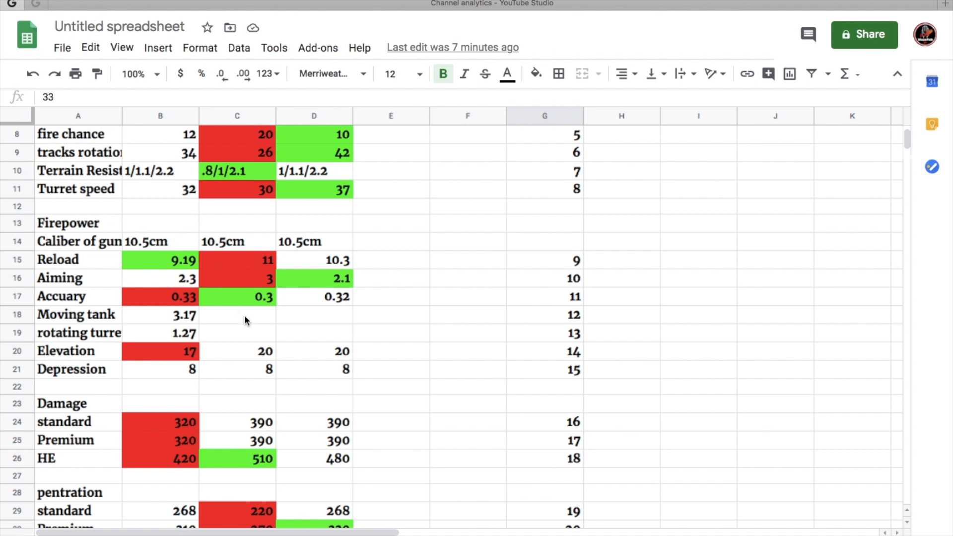
pyautogui.scroll(-3)
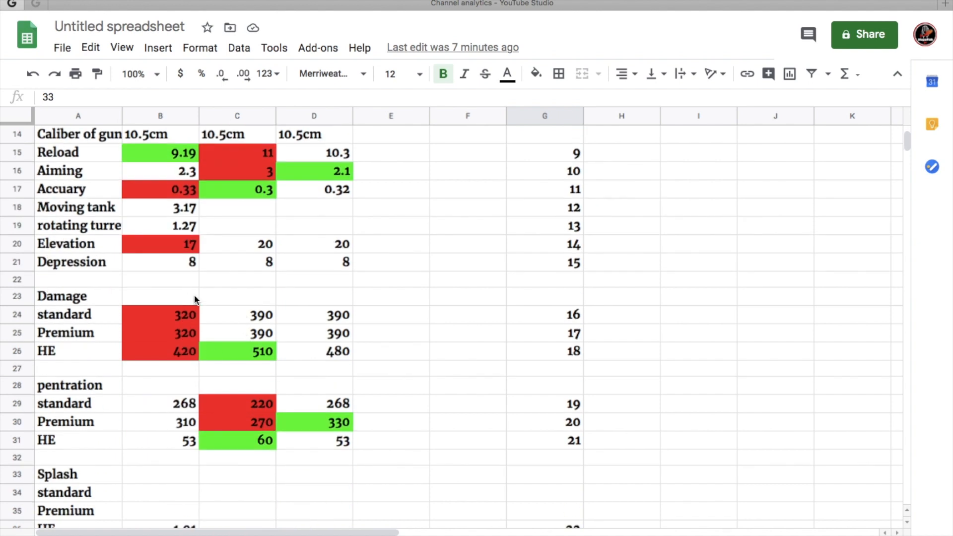
pyautogui.moveTo(191, 336)
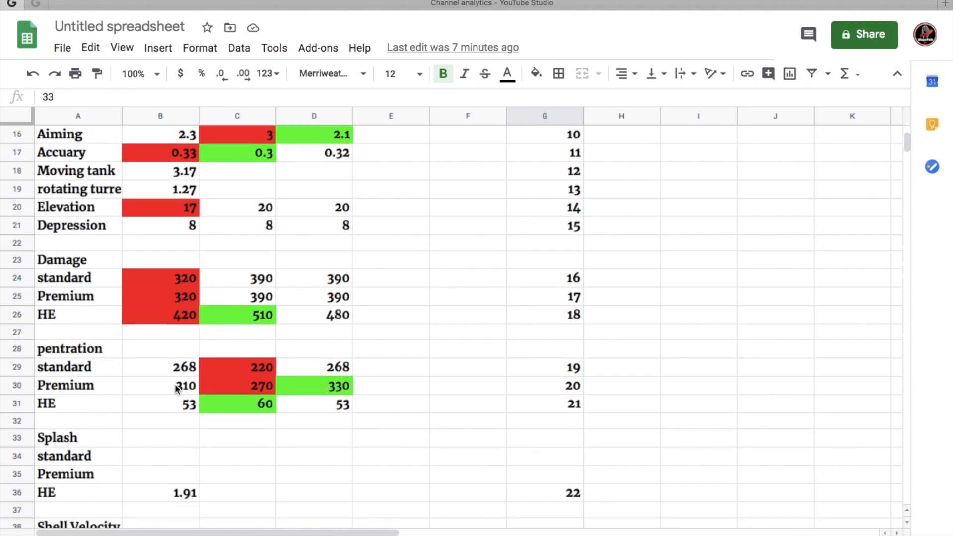
pyautogui.moveTo(219, 373)
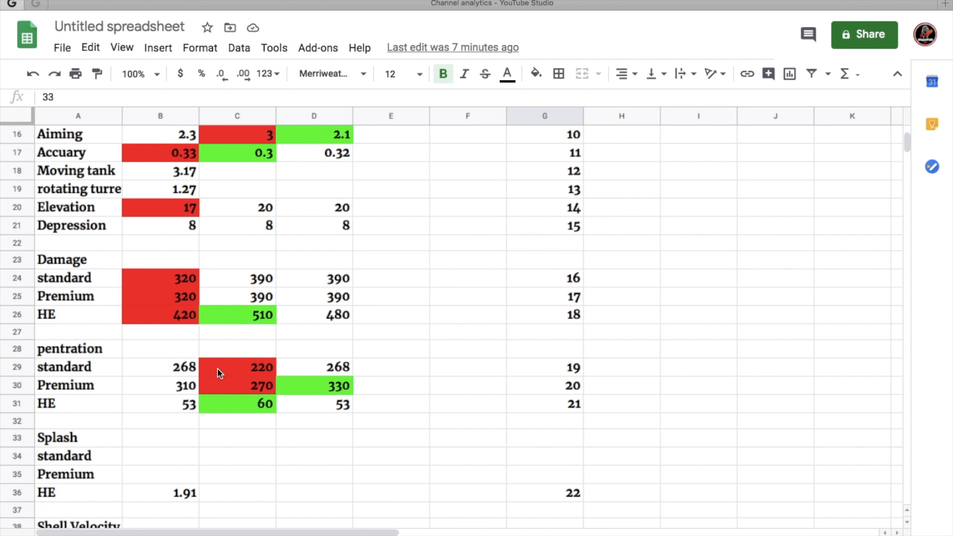
pyautogui.scroll(-3)
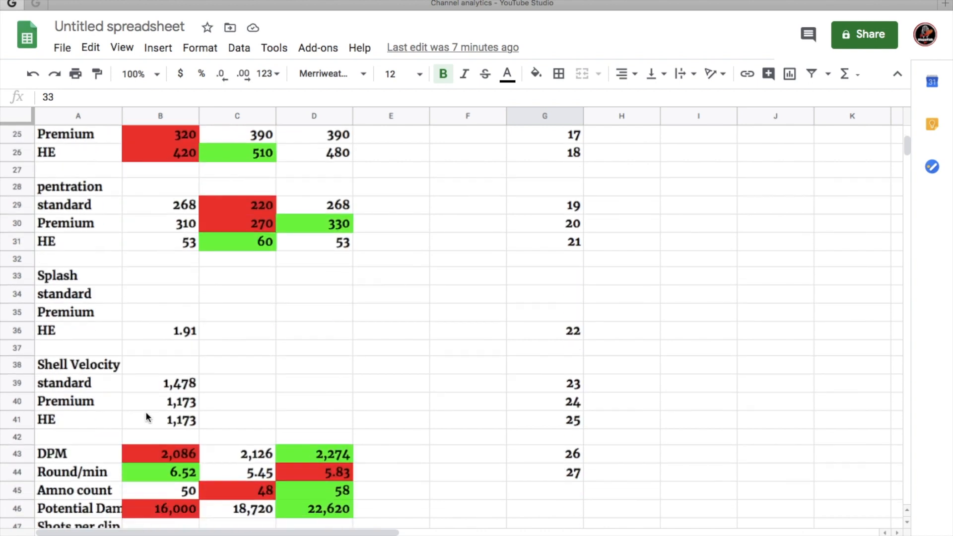
pyautogui.scroll(-3)
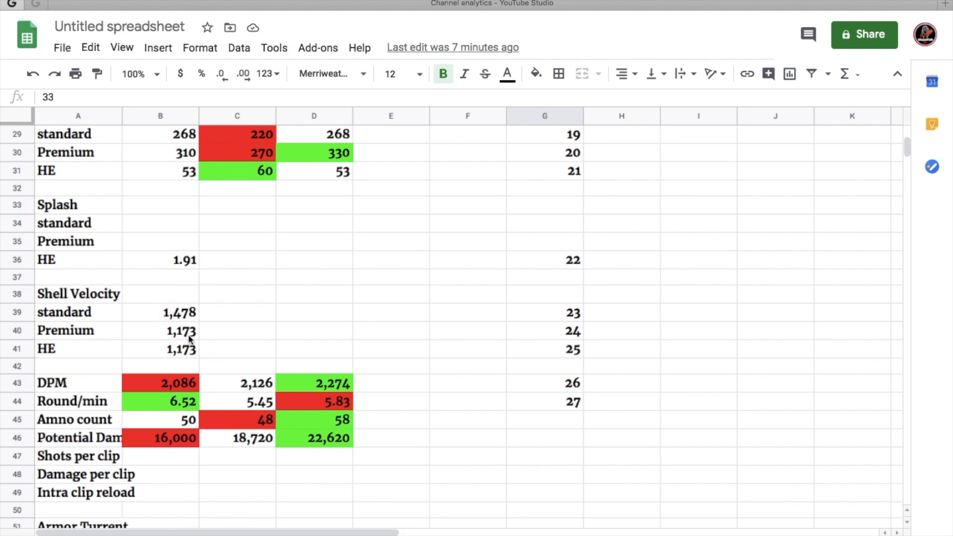
pyautogui.moveTo(192, 319)
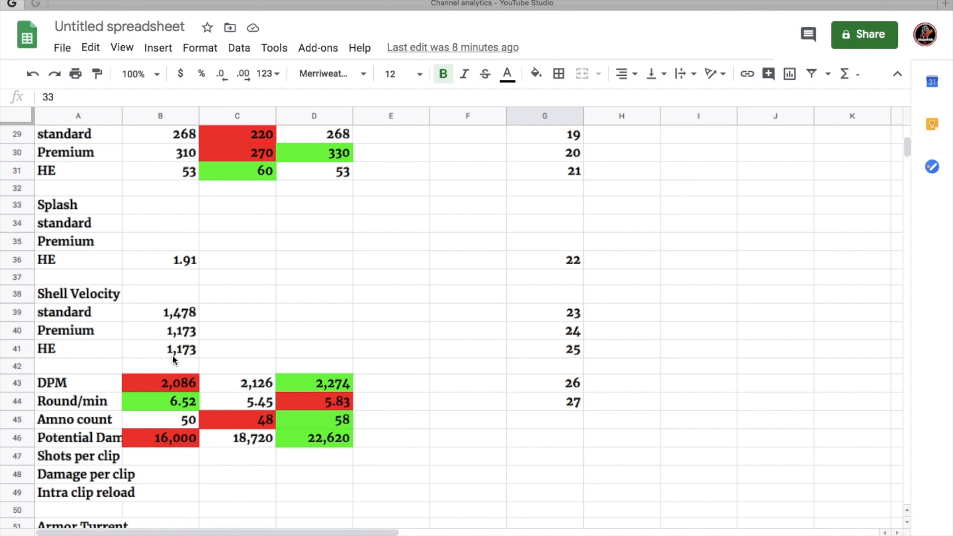
pyautogui.scroll(-3)
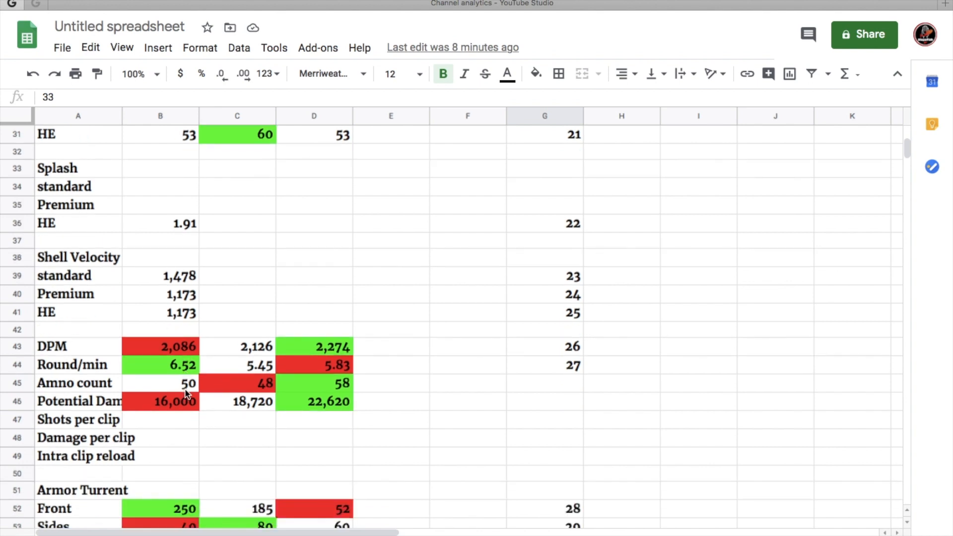
pyautogui.moveTo(154, 355)
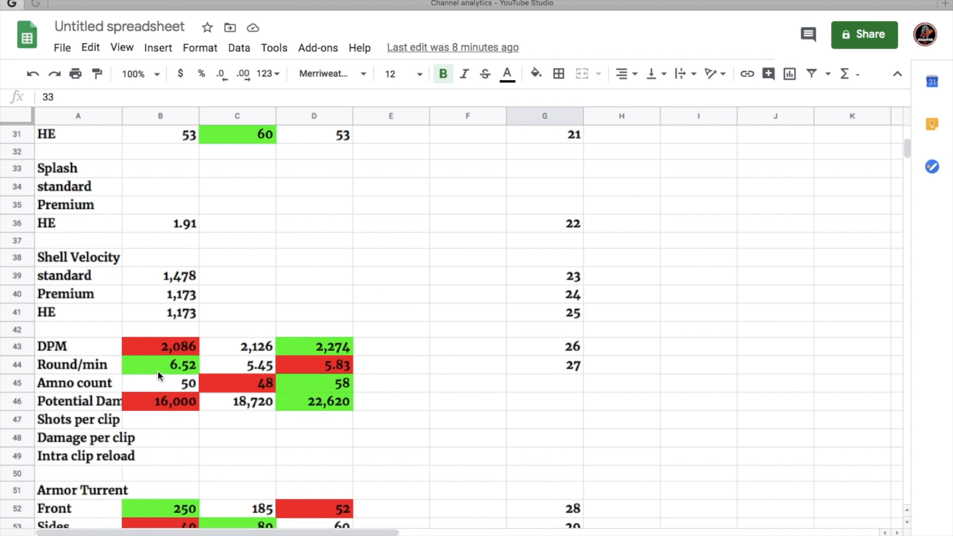
pyautogui.moveTo(173, 374)
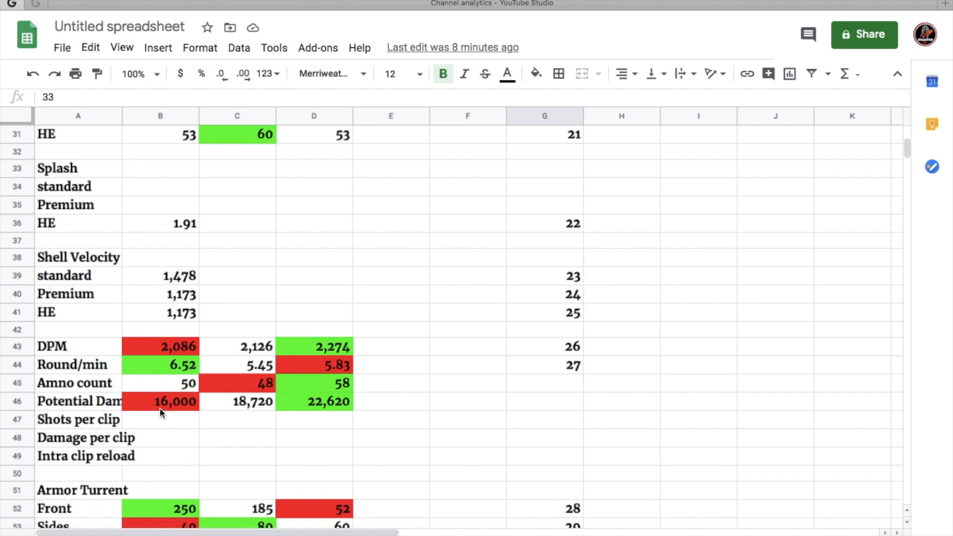
pyautogui.scroll(-3)
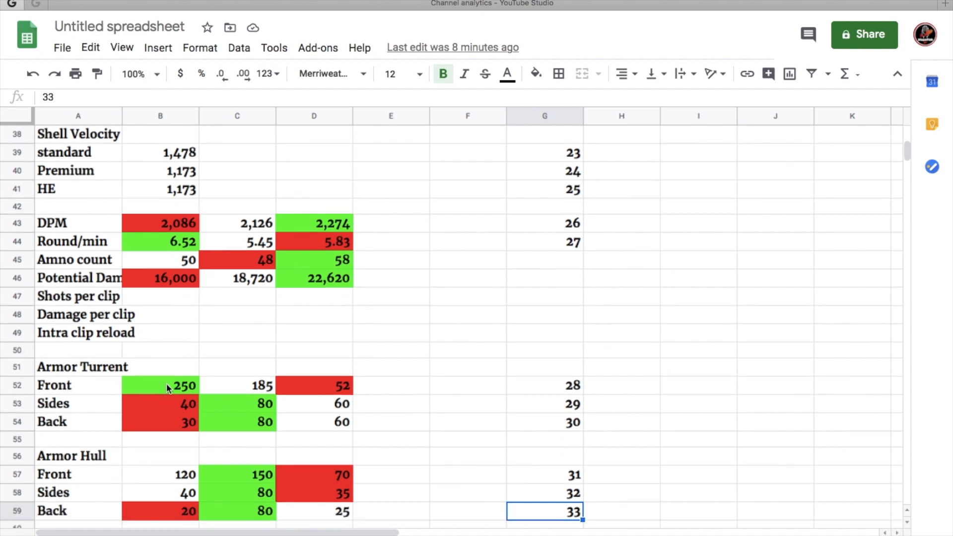
pyautogui.moveTo(181, 396)
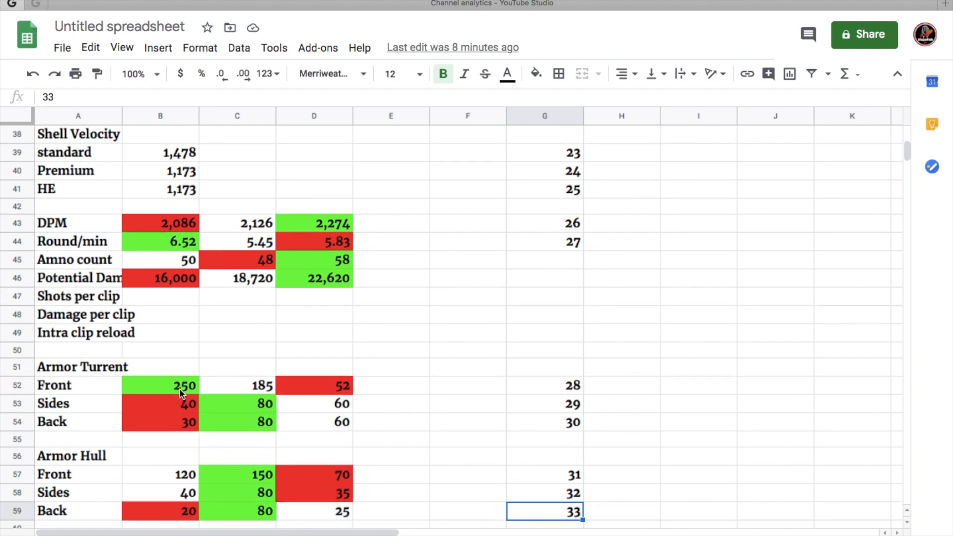
pyautogui.moveTo(189, 414)
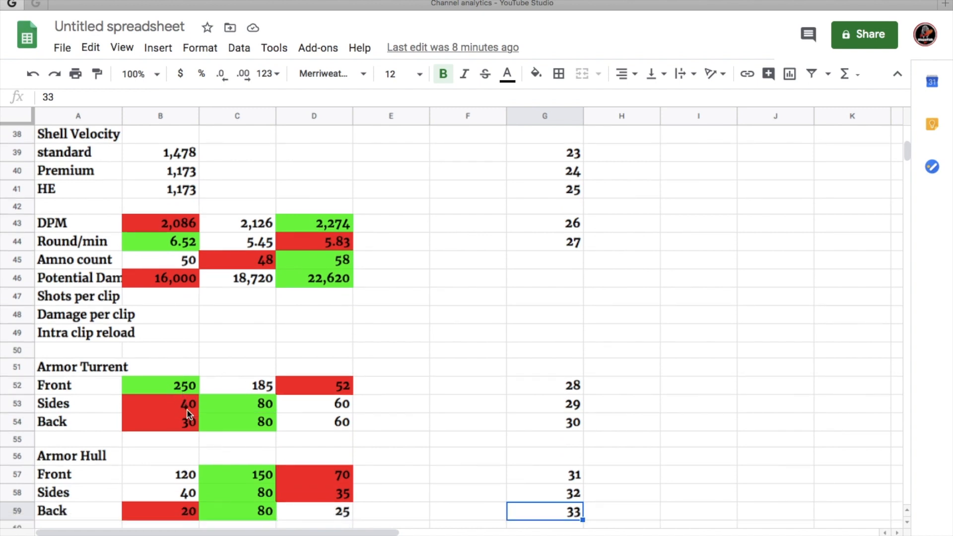
pyautogui.moveTo(170, 485)
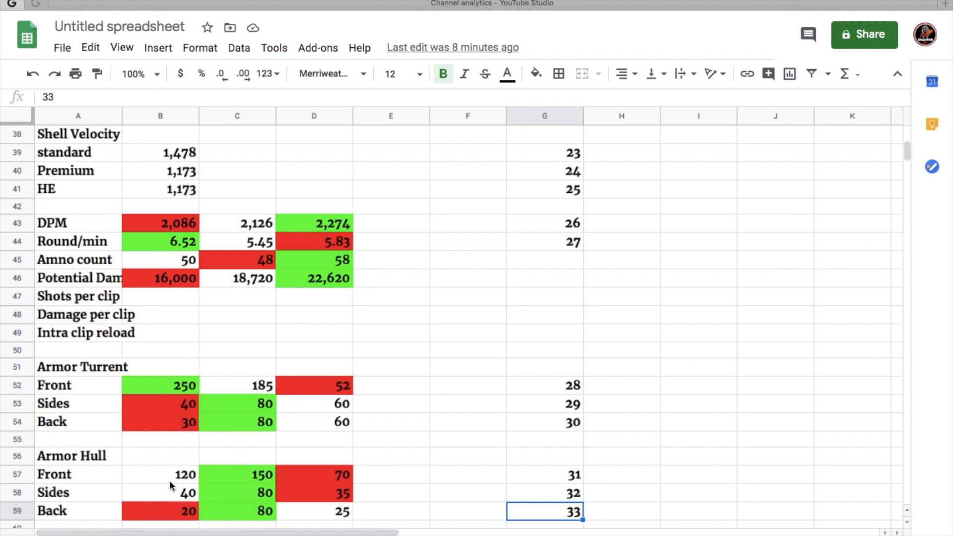
pyautogui.moveTo(151, 418)
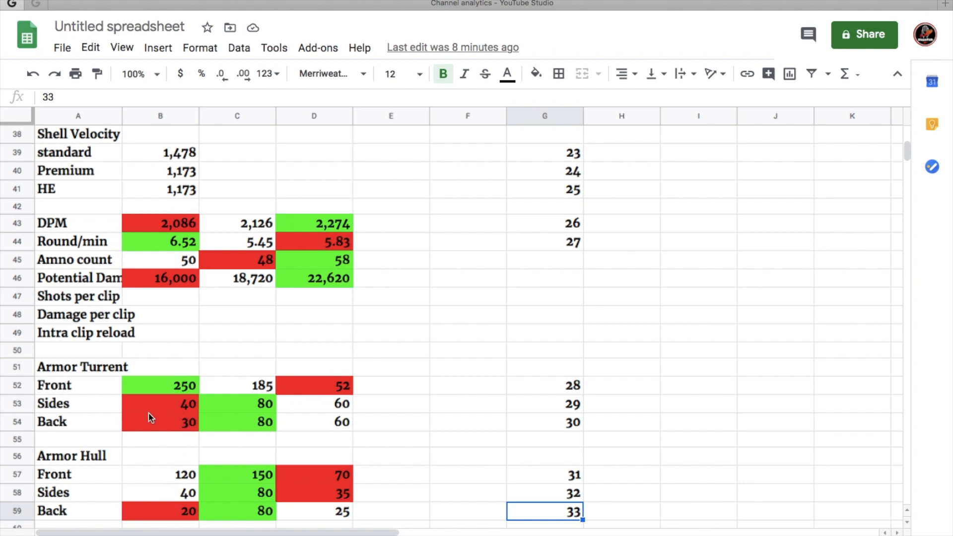
pyautogui.scroll(-3)
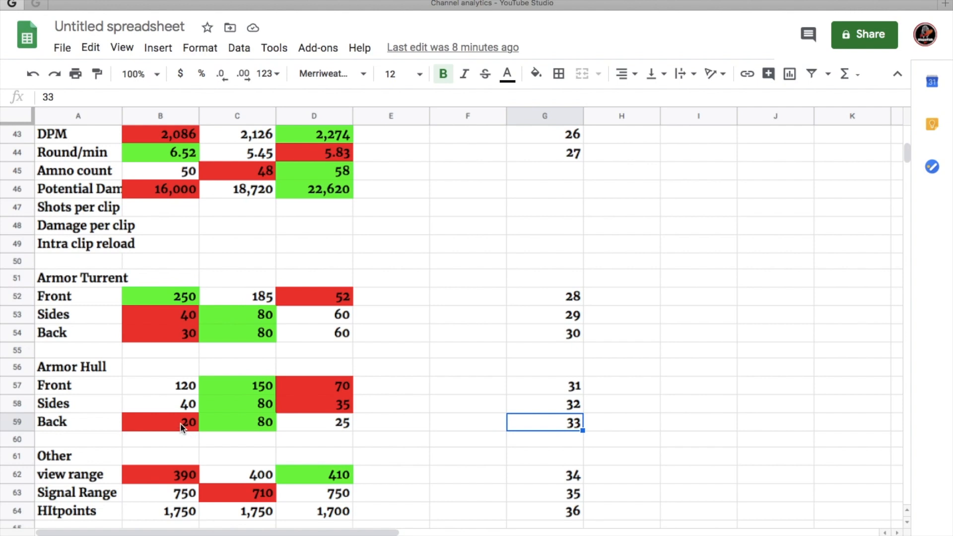
pyautogui.moveTo(170, 399)
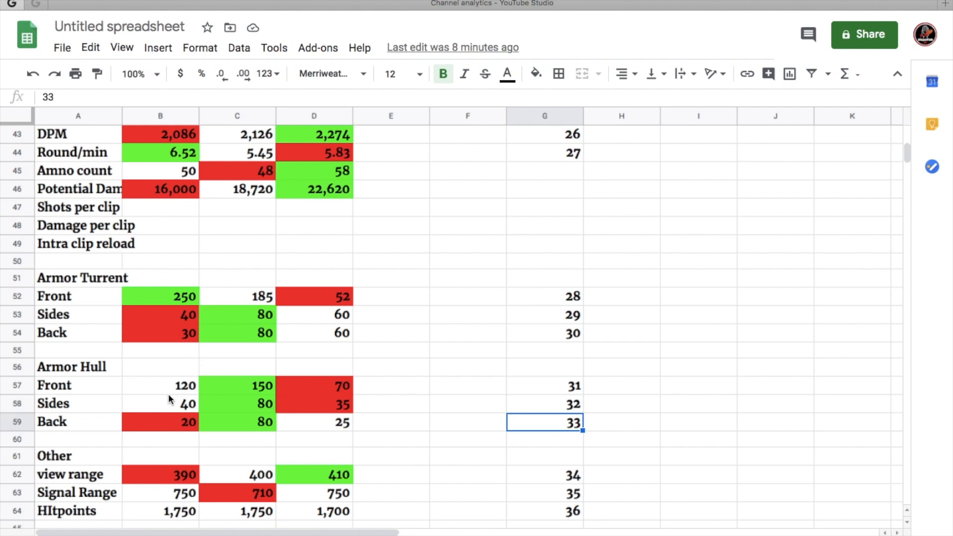
pyautogui.moveTo(198, 404)
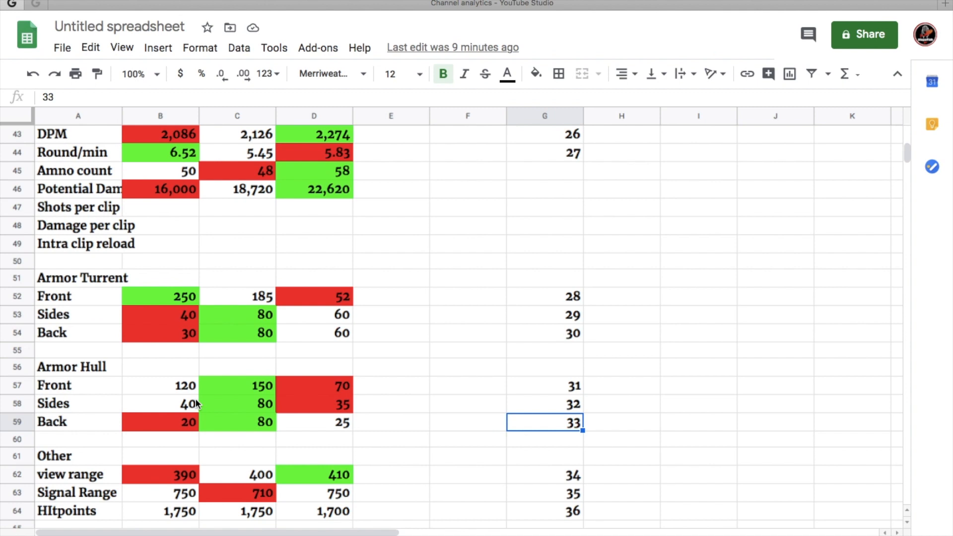
pyautogui.scroll(-3)
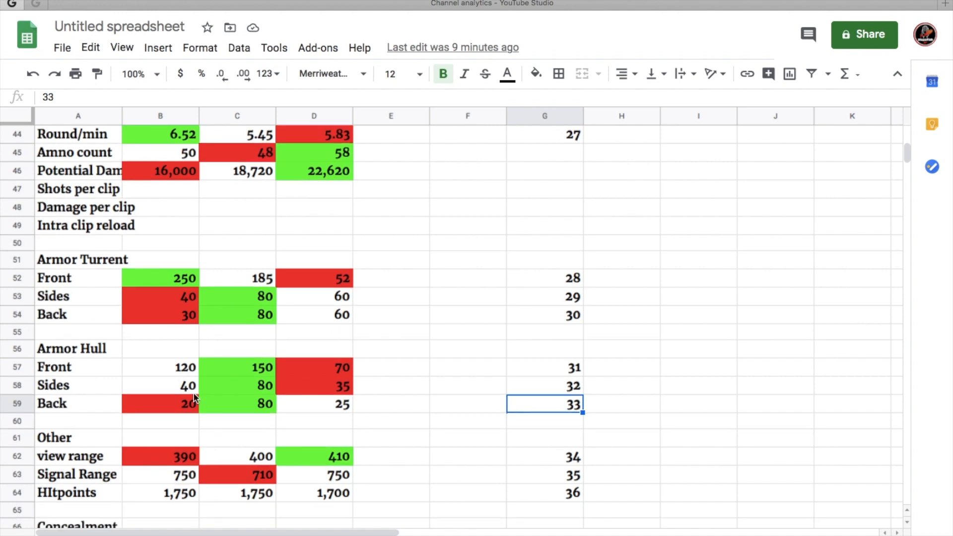
pyautogui.scroll(-3)
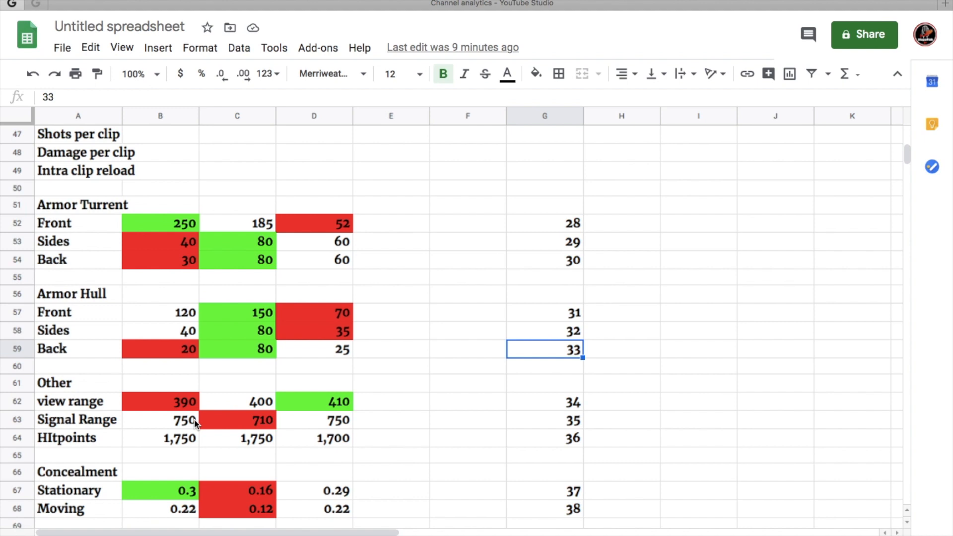
pyautogui.moveTo(262, 431)
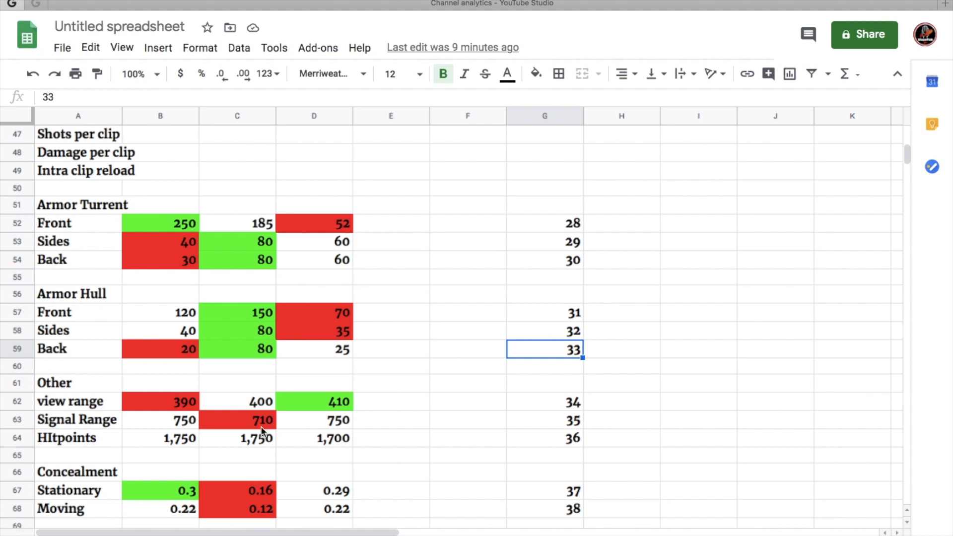
pyautogui.moveTo(331, 441)
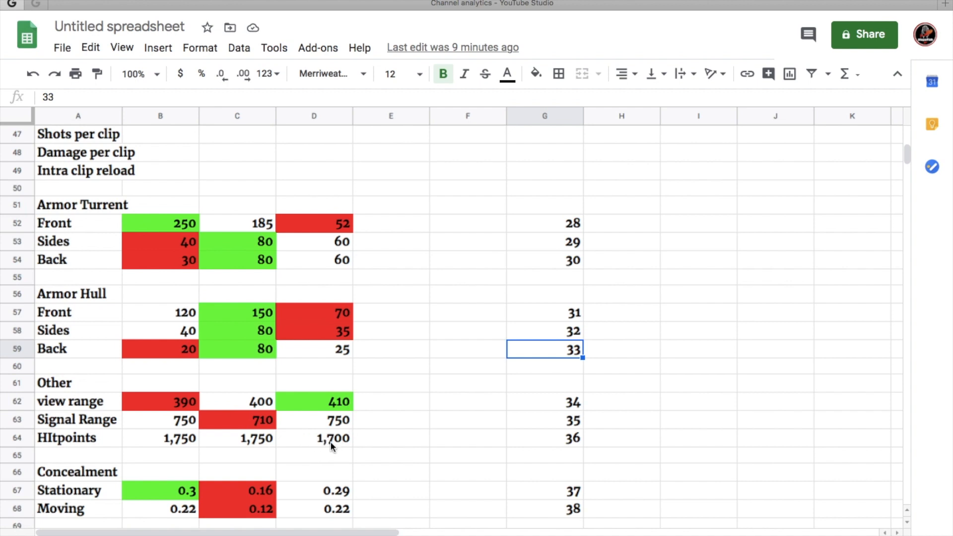
pyautogui.scroll(-3)
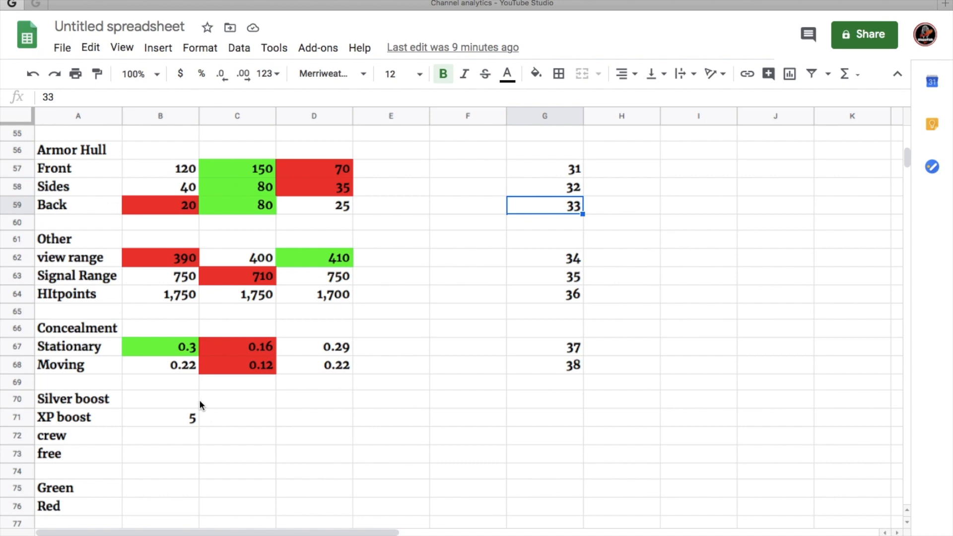
pyautogui.moveTo(163, 296)
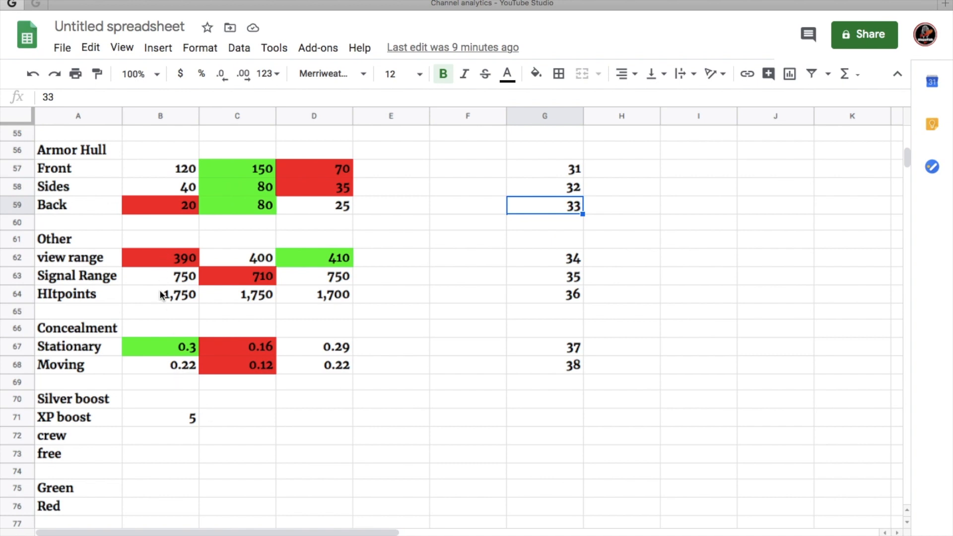
pyautogui.moveTo(157, 345)
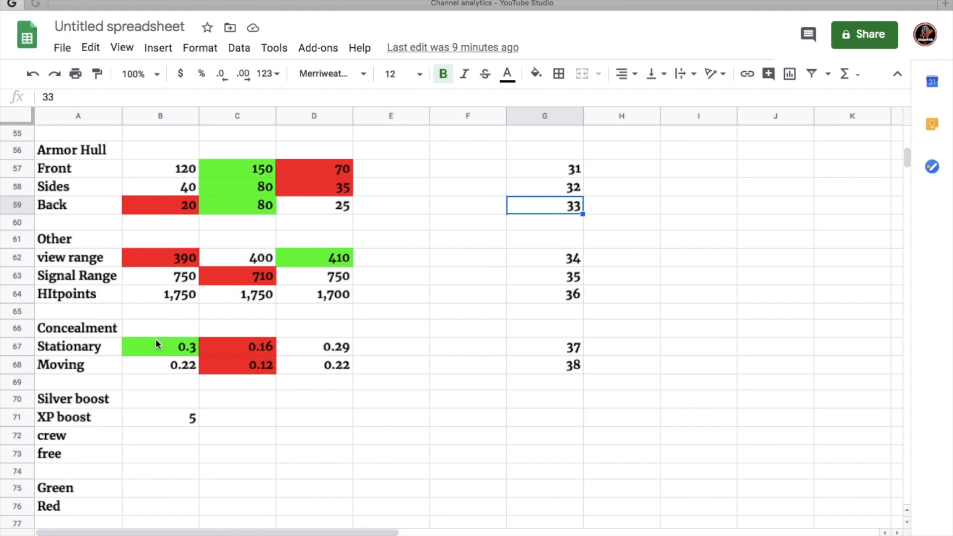
pyautogui.moveTo(179, 424)
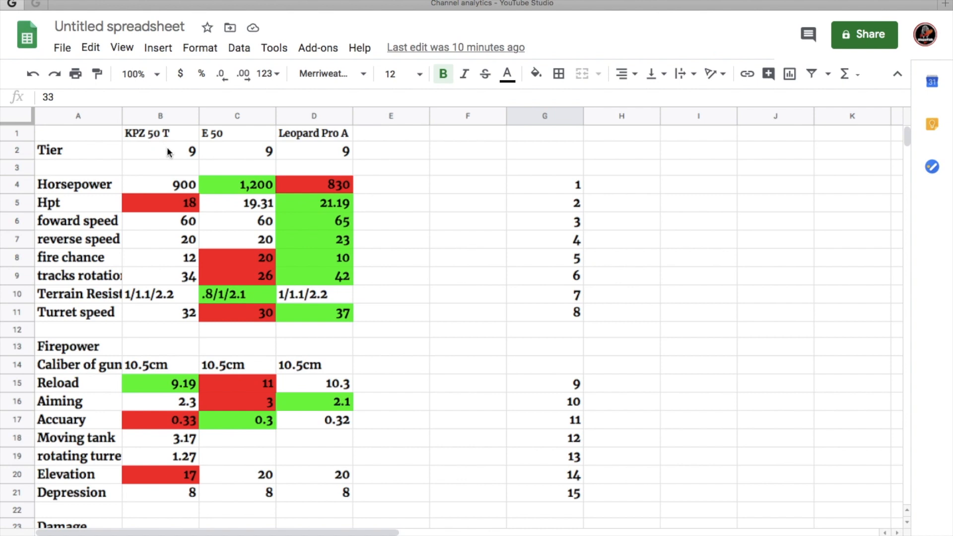
pyautogui.moveTo(327, 233)
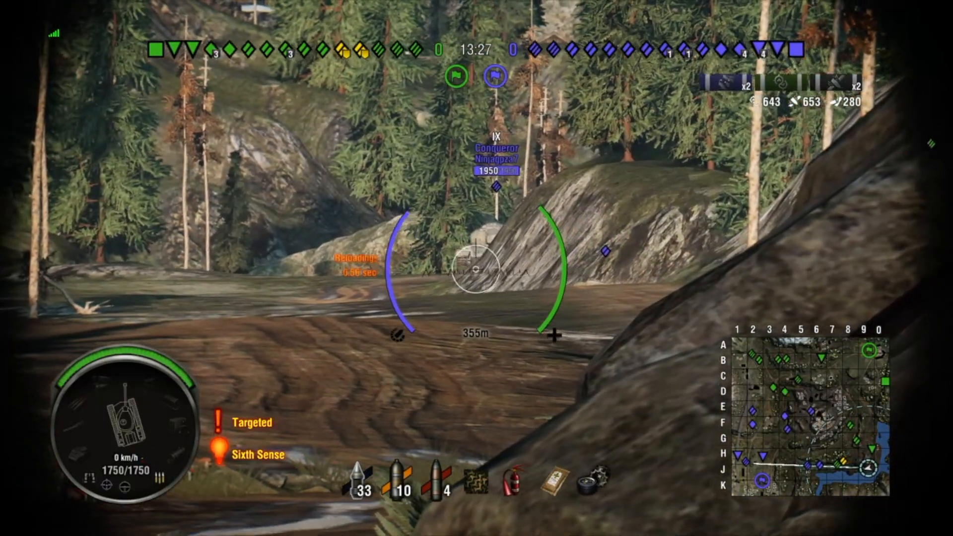
# Fight on in the Kpz 50 t until a Mäuschen destroys it, with 3,532 damage dealt
pyautogui.click(476, 268)
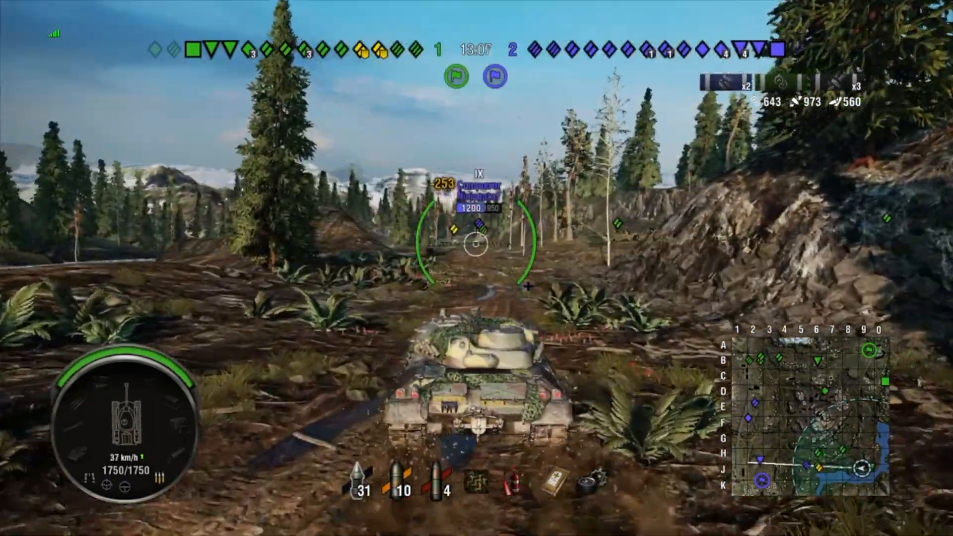
pyautogui.press('w')
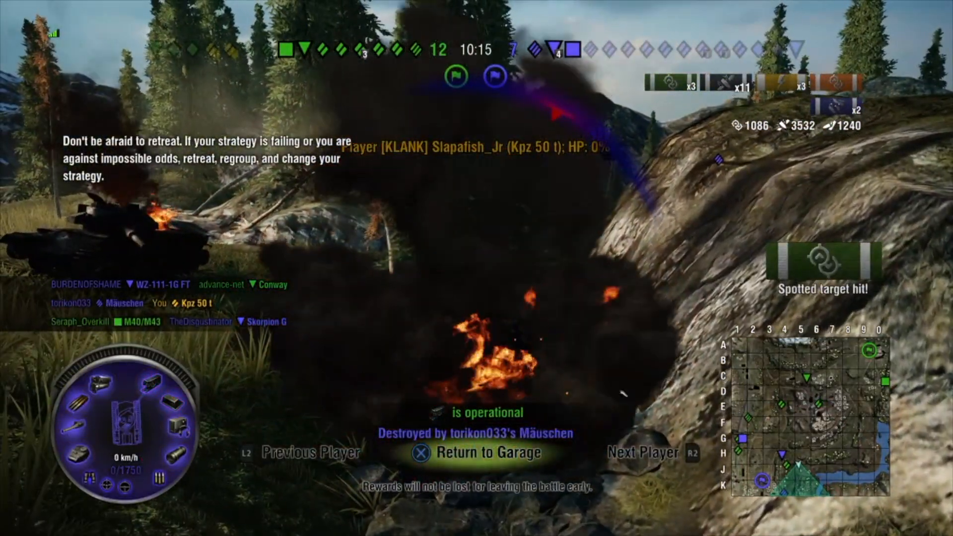
# Show the VICTORY! personal results: 3,532 damage and 41,929 premium credits
pyautogui.click(648, 453)
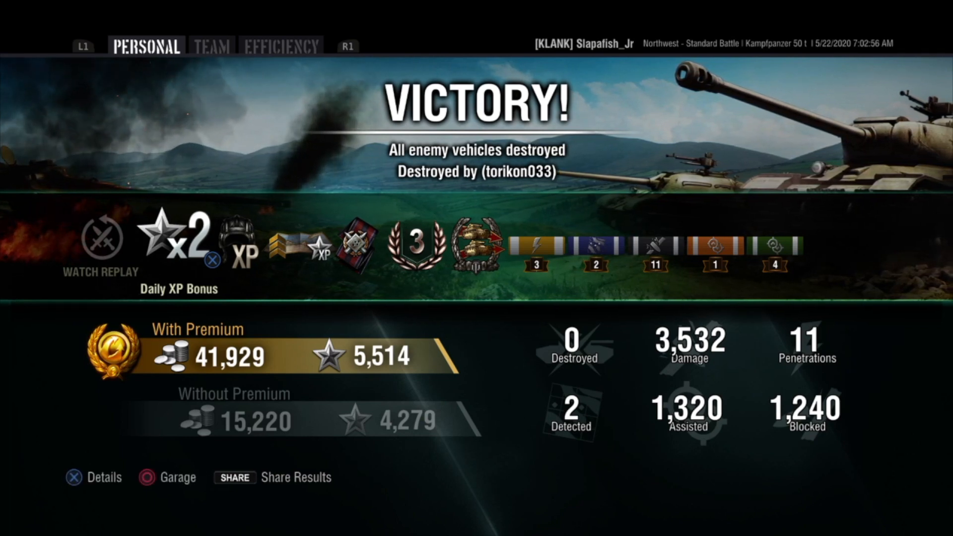
pyautogui.click(211, 46)
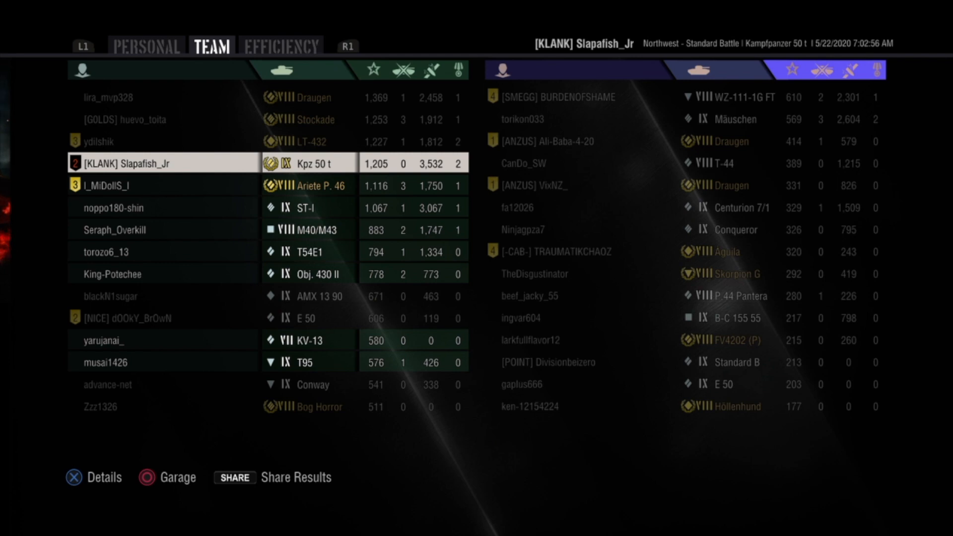
pyautogui.click(146, 46)
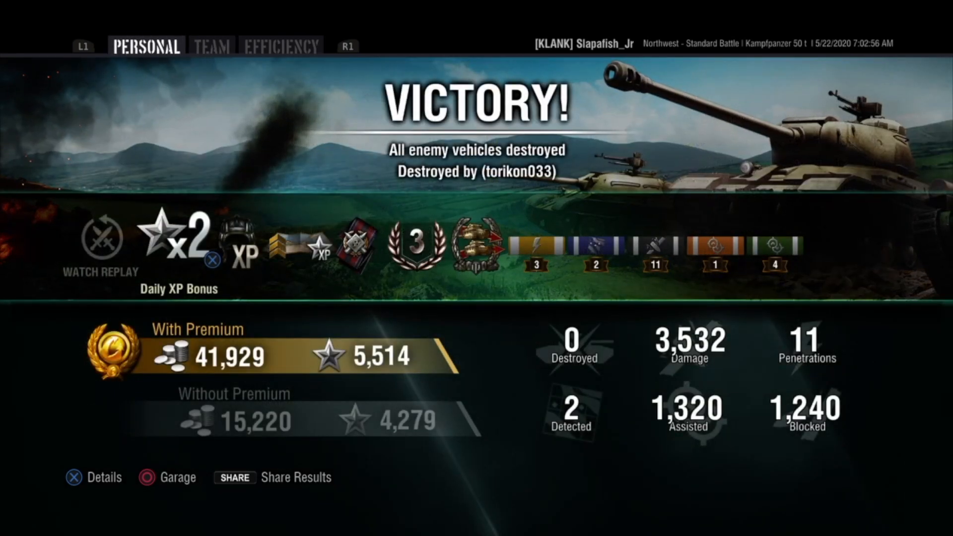